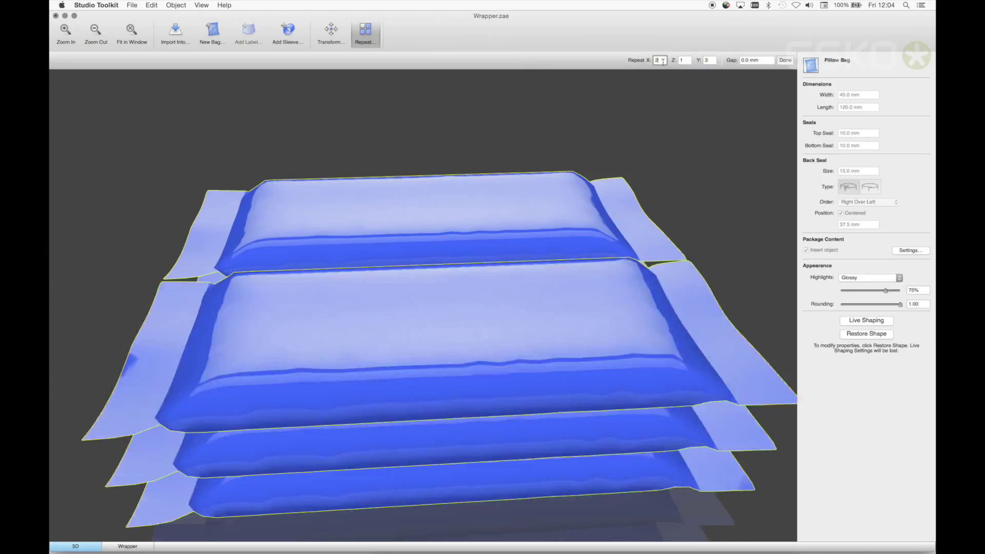
Apply the 2×1×3 pillow-bag repeat and bring up the structure import browser
click(784, 59)
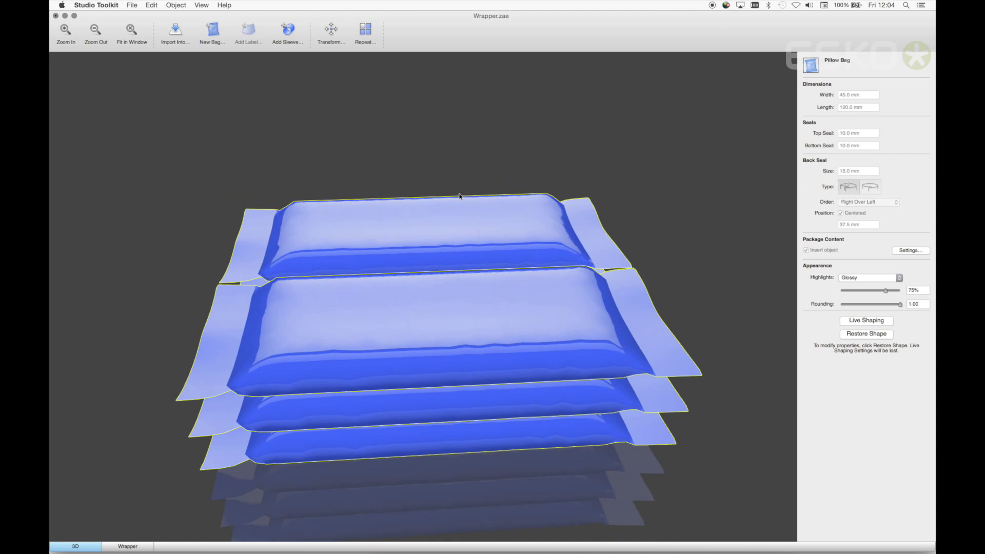
click(174, 30)
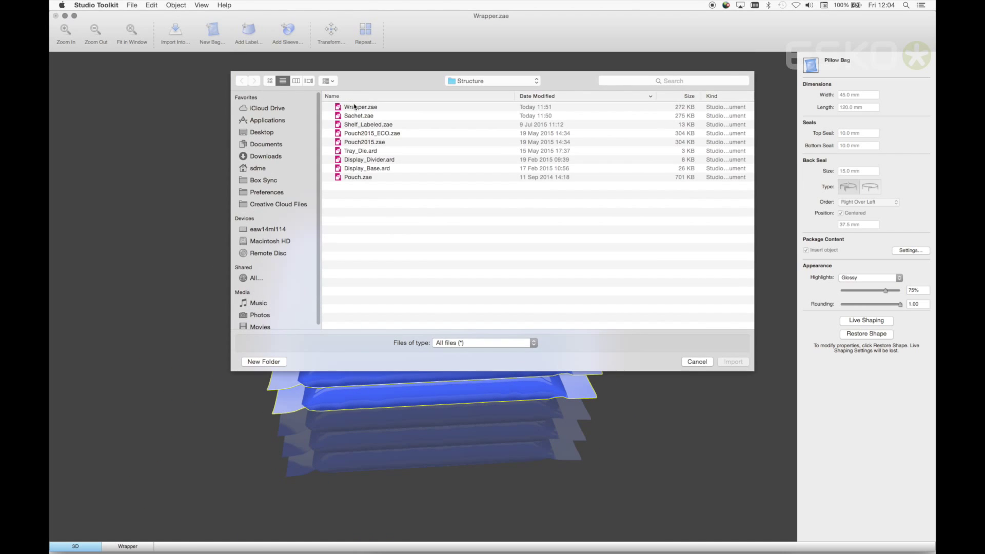
Import Sachet.zae and Pouch2015.zae, rotate the pouch forward, and confirm the wrapper stack placement
click(733, 361)
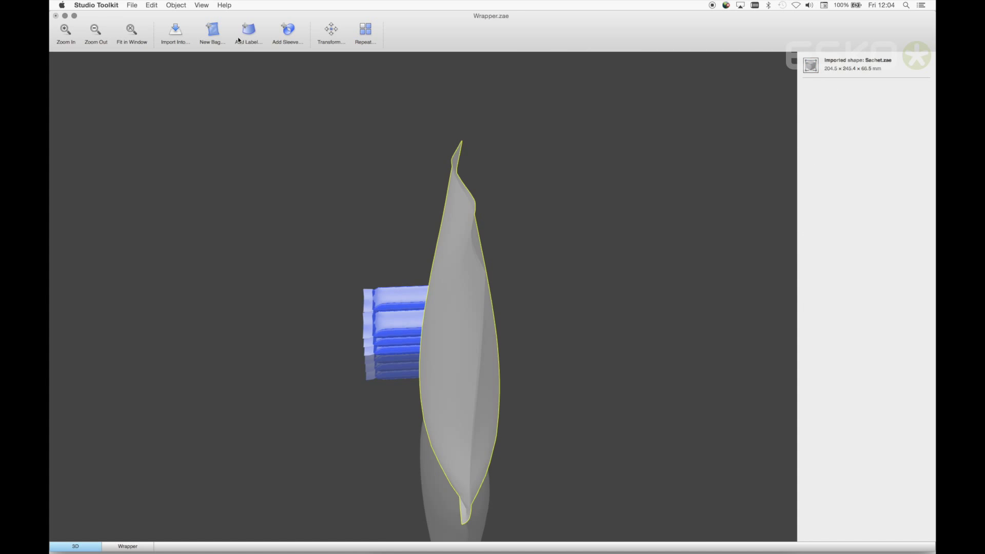
click(174, 31)
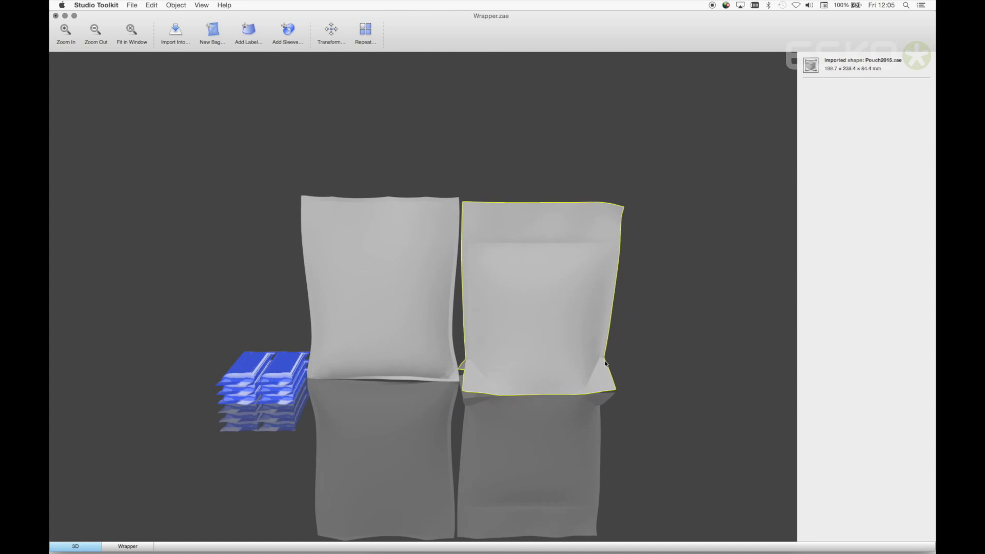
click(330, 31)
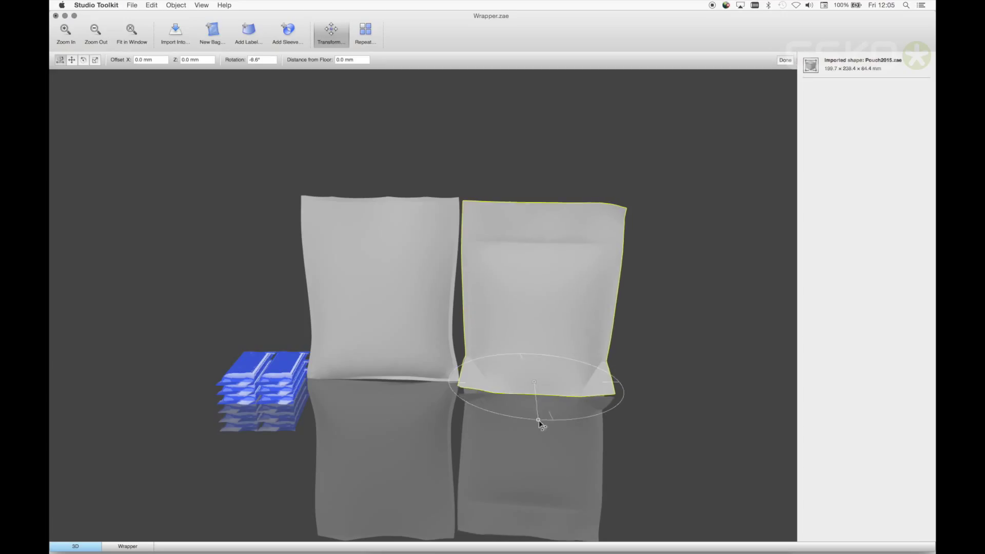
click(264, 370)
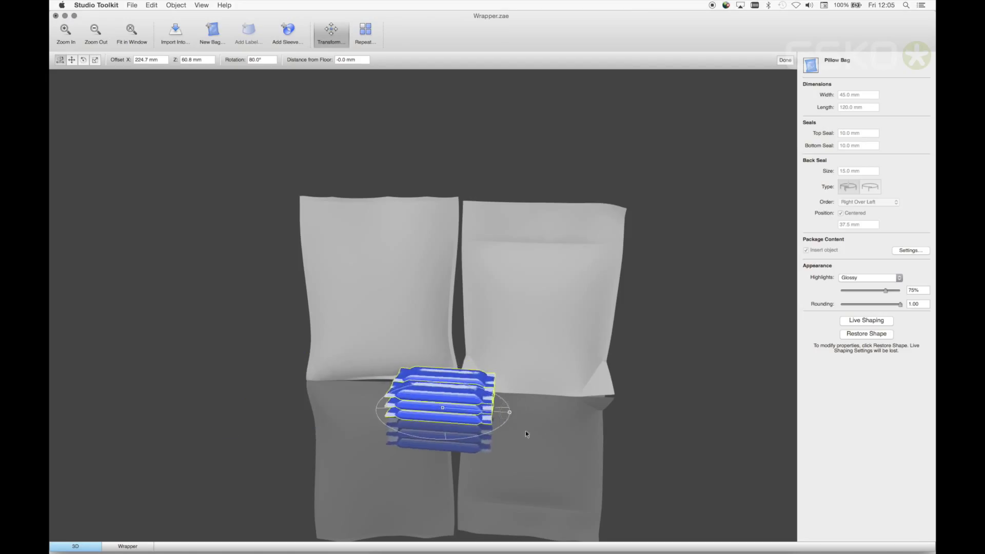
click(784, 59)
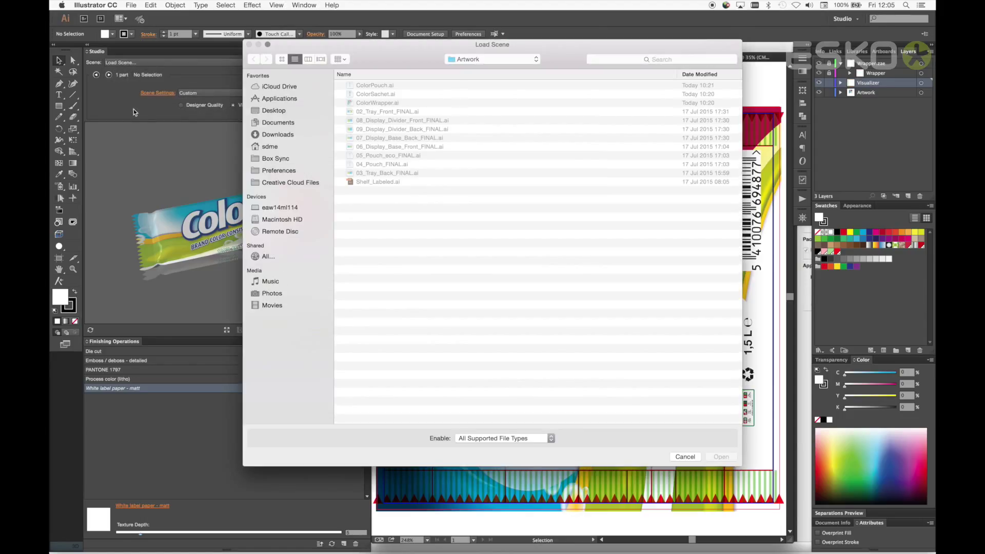
Load LineUp.zae into Illustrator's Studio window and switch to the ColorSachet.ai tab
click(253, 59)
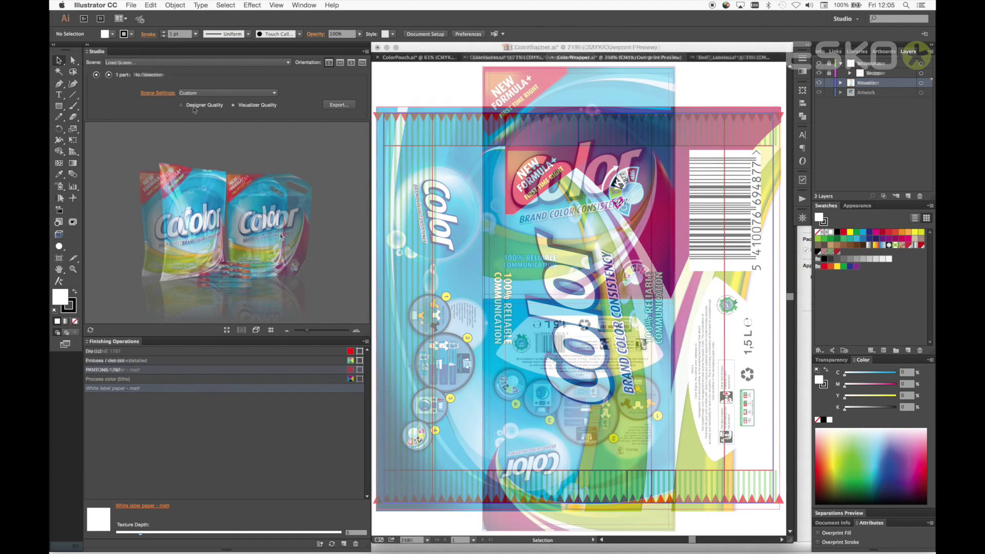
click(531, 57)
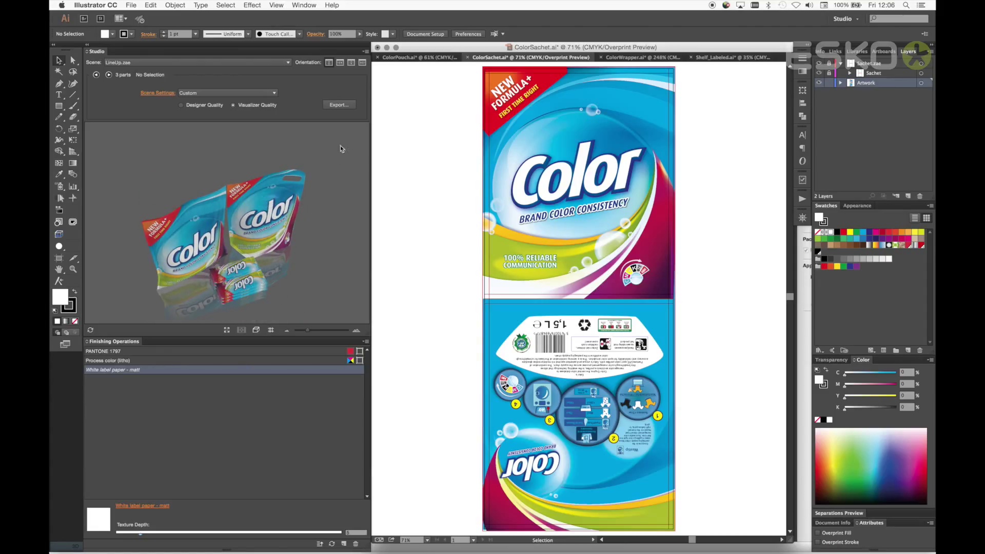
click(365, 51)
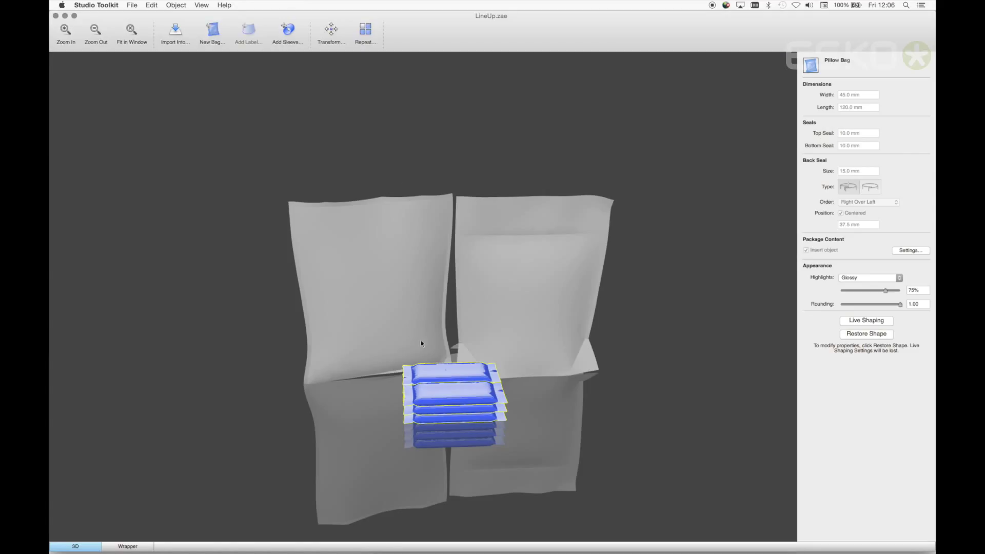
Rotate the wrapper stack to a new angle with Transform and save the LineUp scene
click(331, 32)
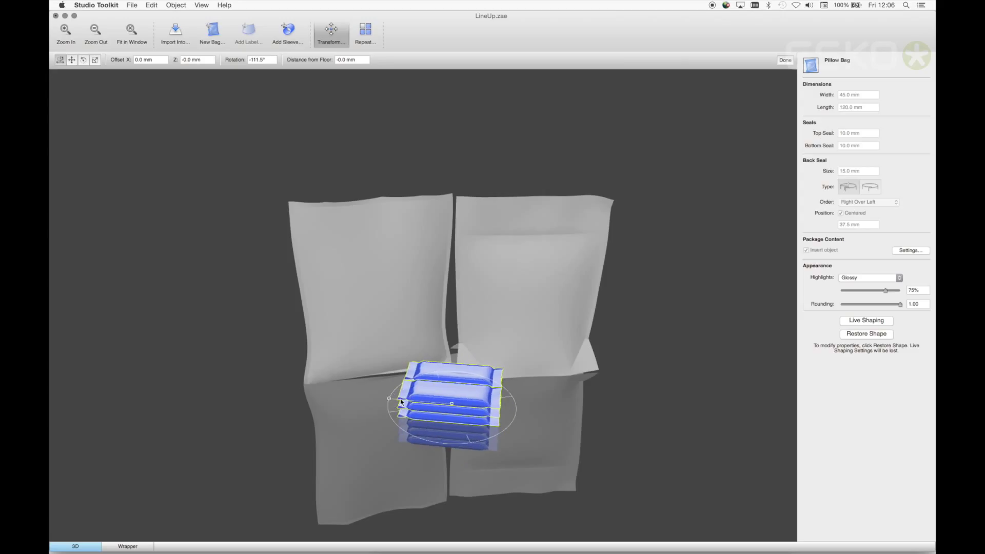
click(131, 5)
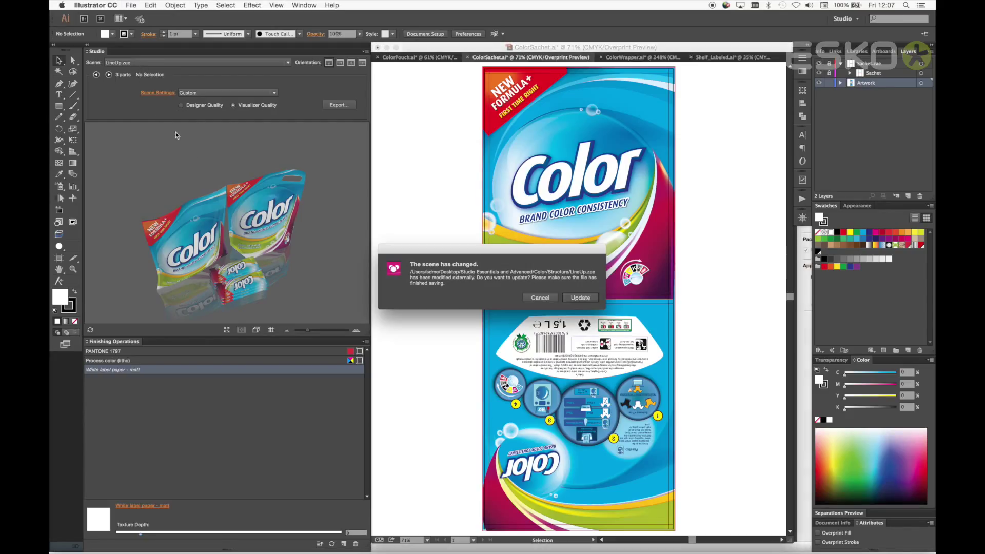
Accept the 'The scene has changed' Update prompt to reload LineUp
click(580, 297)
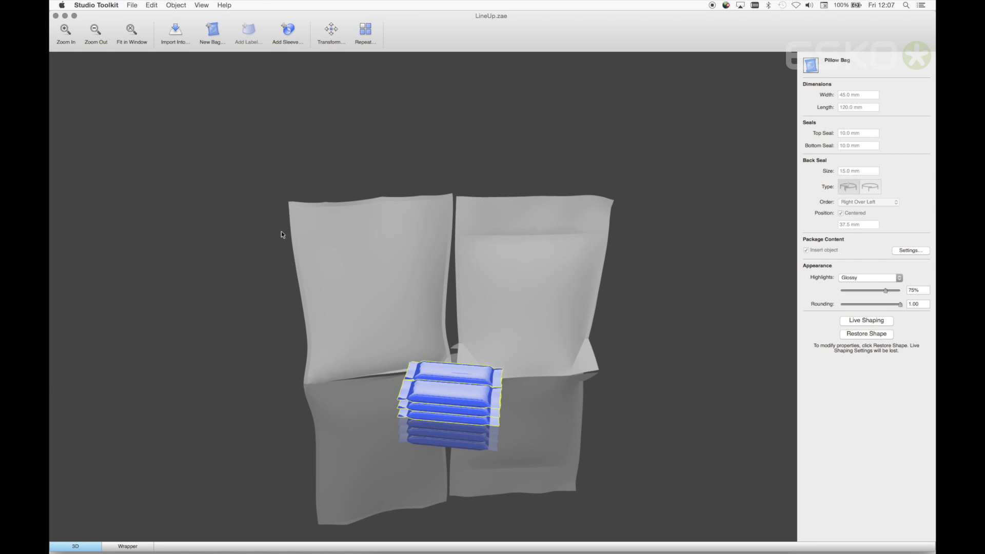
Import Shelf_Labeled.zae from the Structure folder into the LineUp scene
click(174, 31)
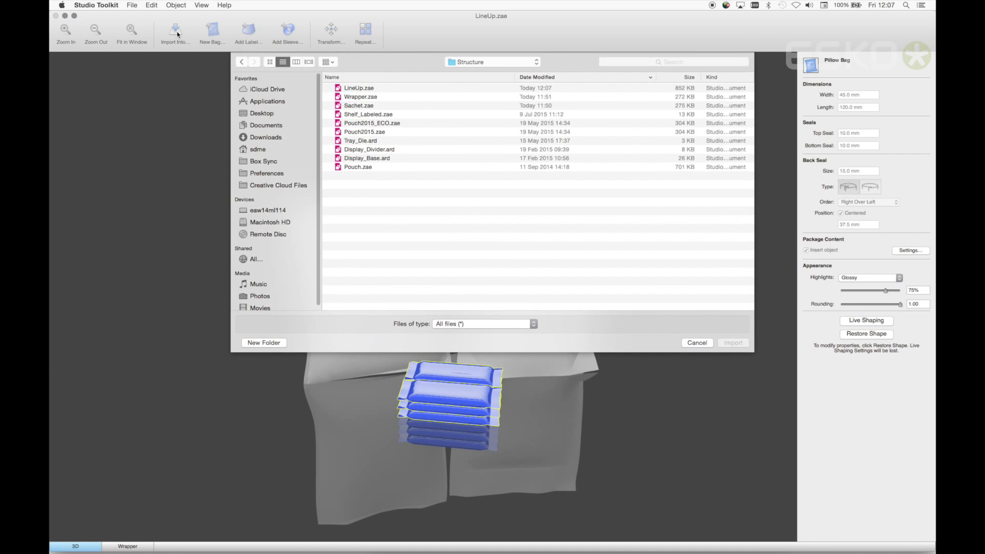
click(368, 134)
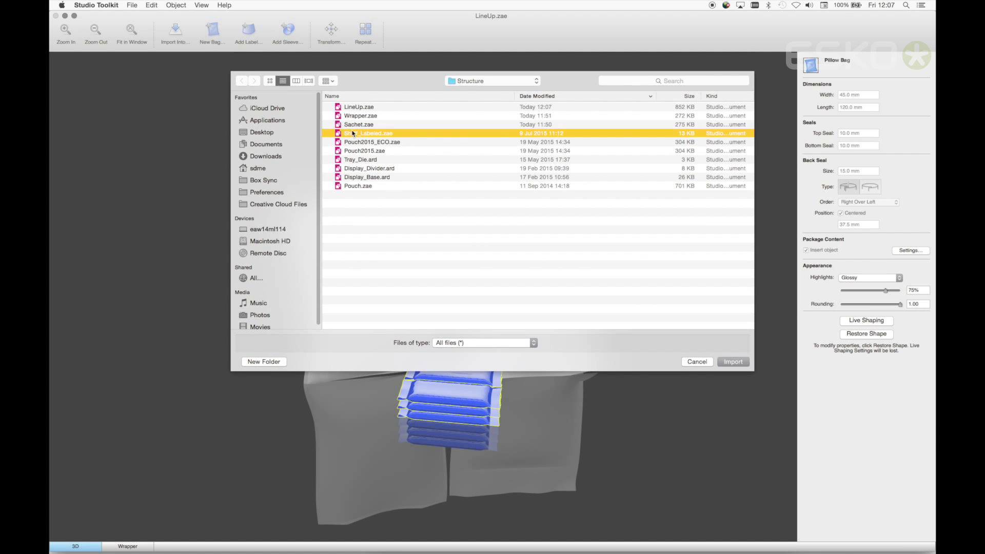
click(732, 361)
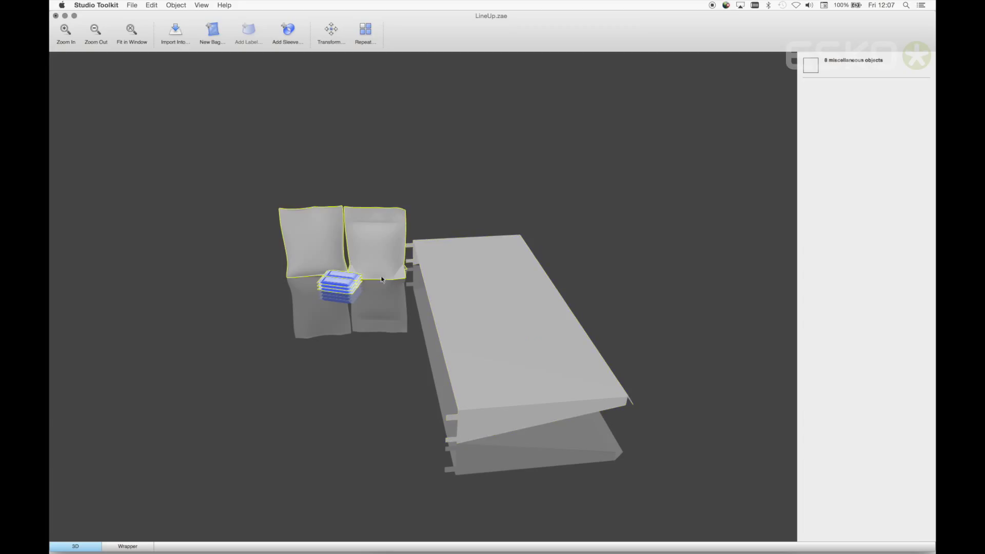
Move the packs onto the shelf, repeat them into a row of eight, and reposition the group
click(331, 31)
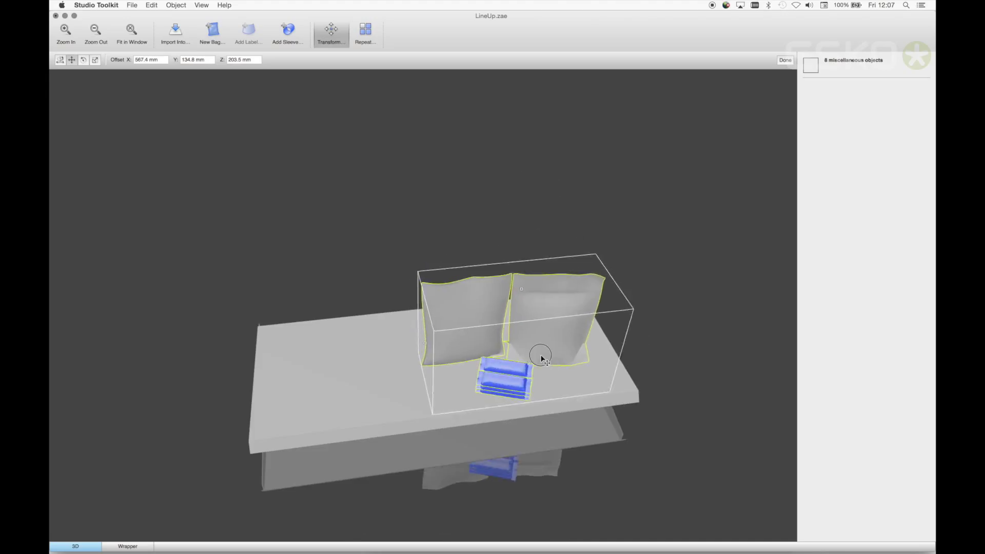
click(365, 31)
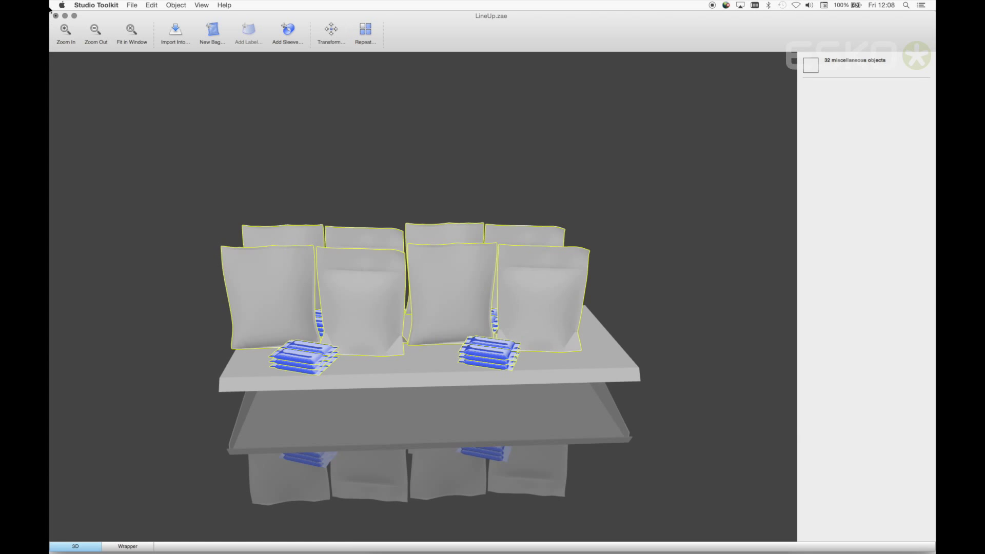
click(330, 30)
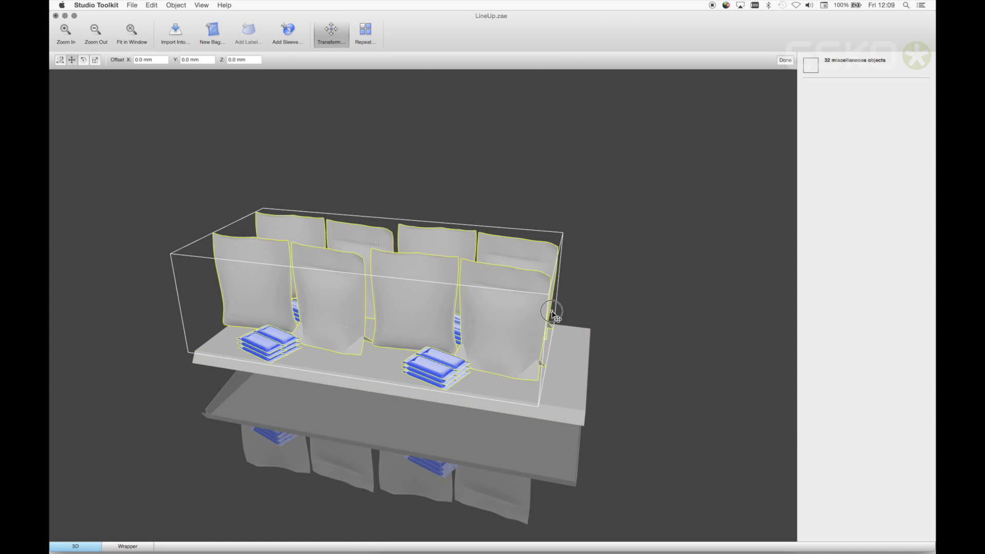
click(132, 5)
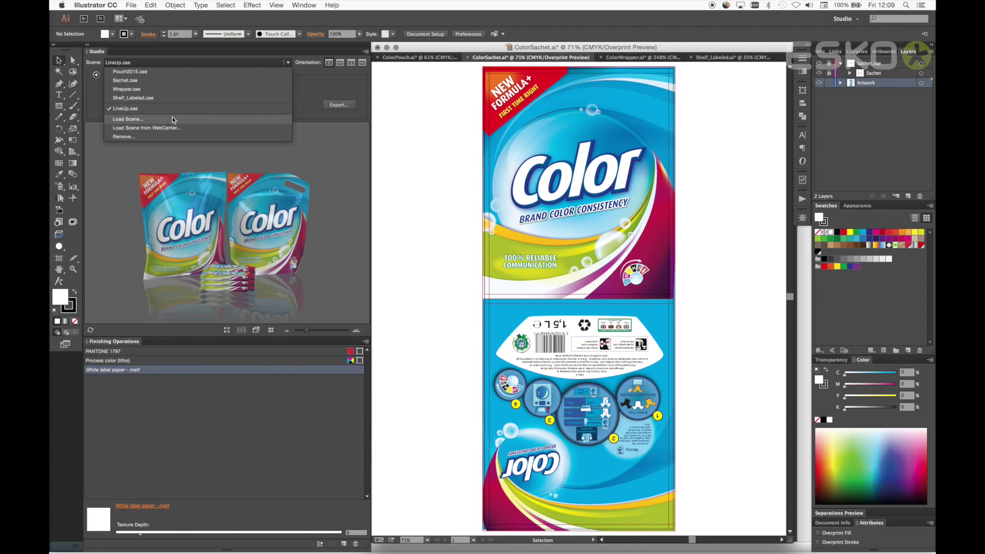
Load Shelf_LineUp.zae into the Studio window and switch to the Shelf_Labeled.ai document
click(128, 119)
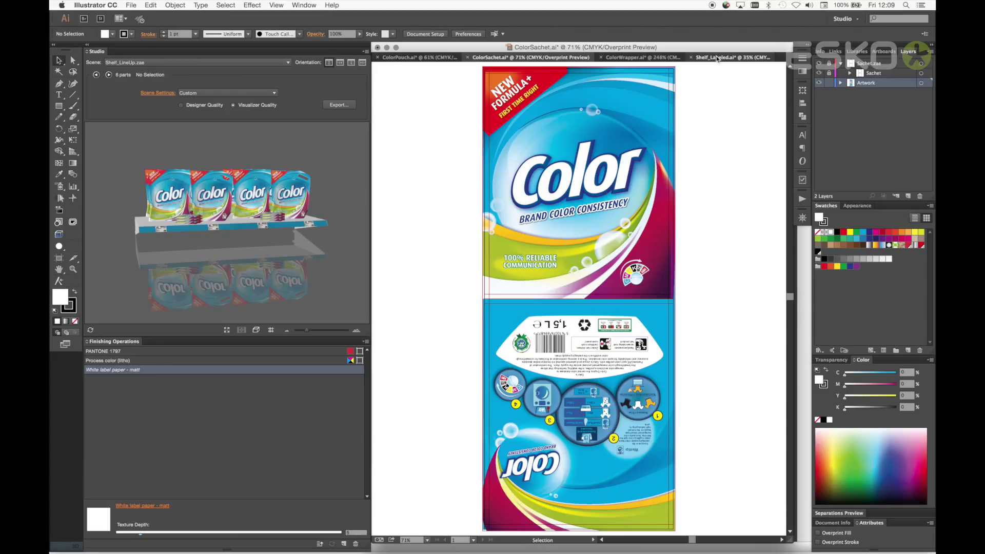
click(728, 57)
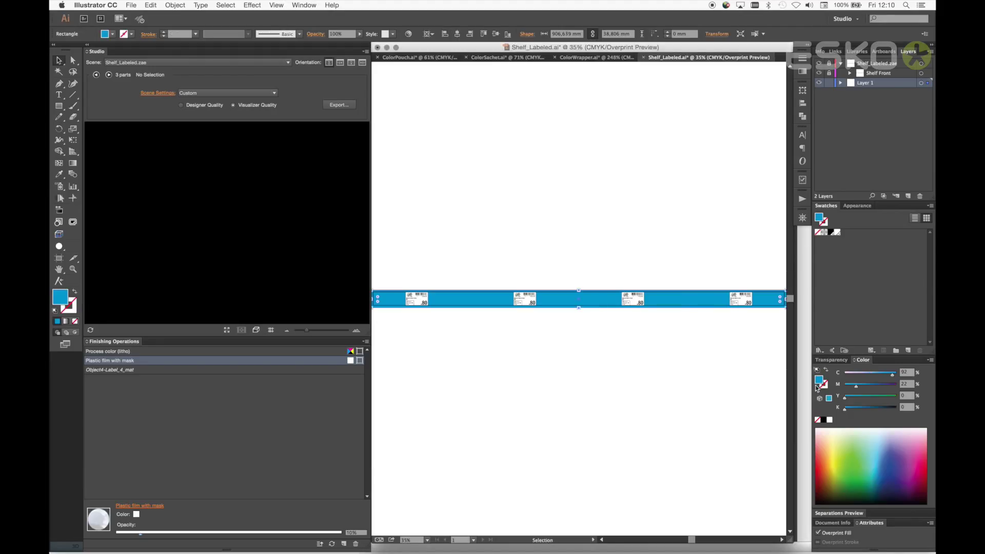
Fill the blue label strip with green and show Shelf_Labeled.zae in the Studio window
click(287, 62)
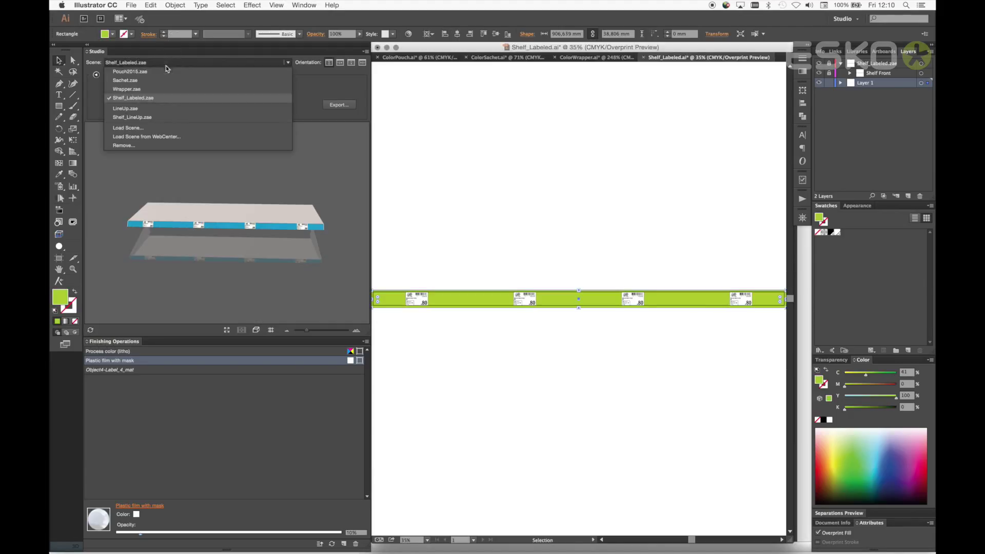
click(132, 98)
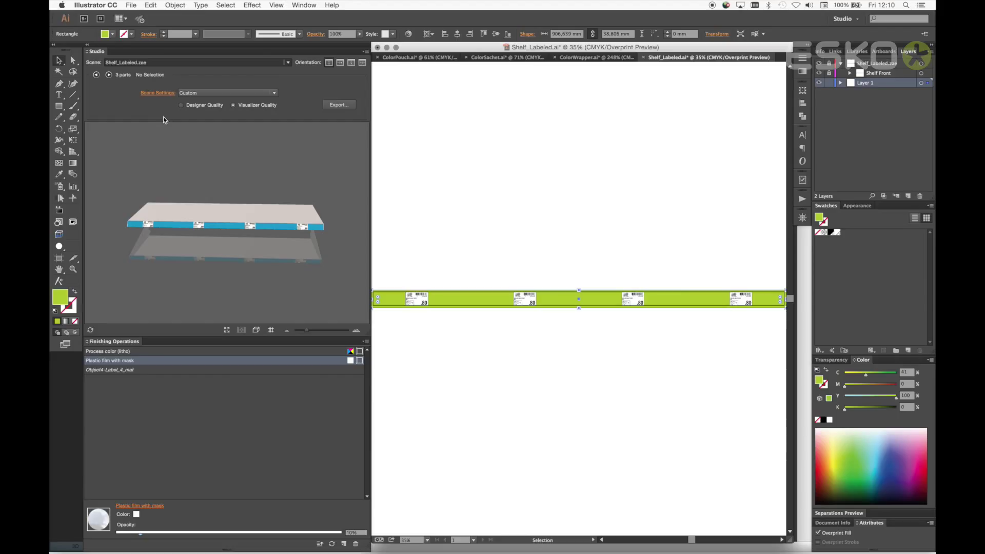